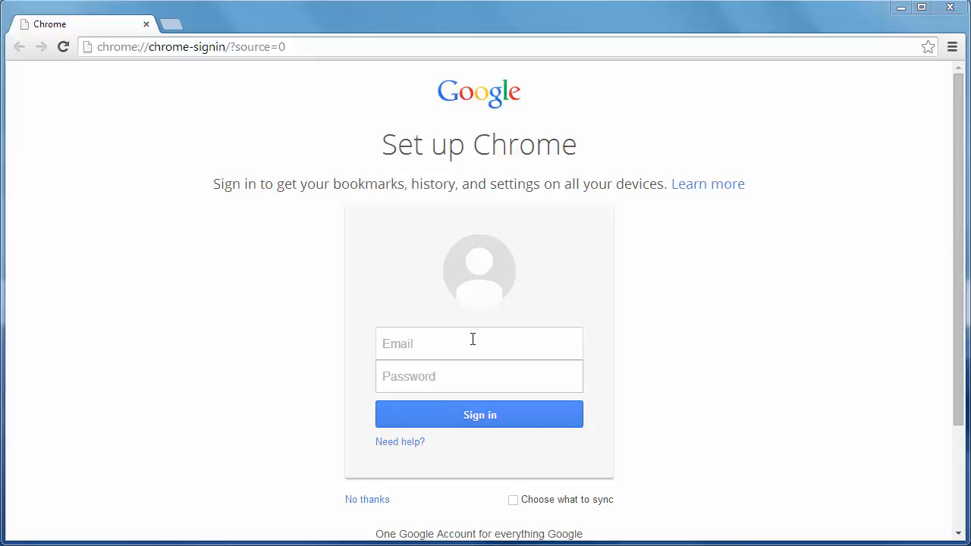
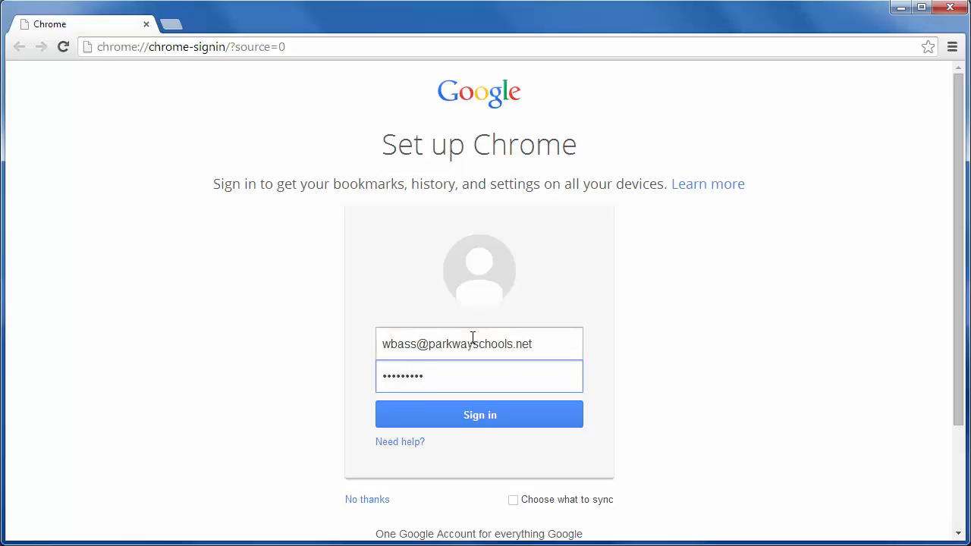
Sign in to Chrome with the school account credentials
{"action": "left_click", "coordinate": [479, 415]}
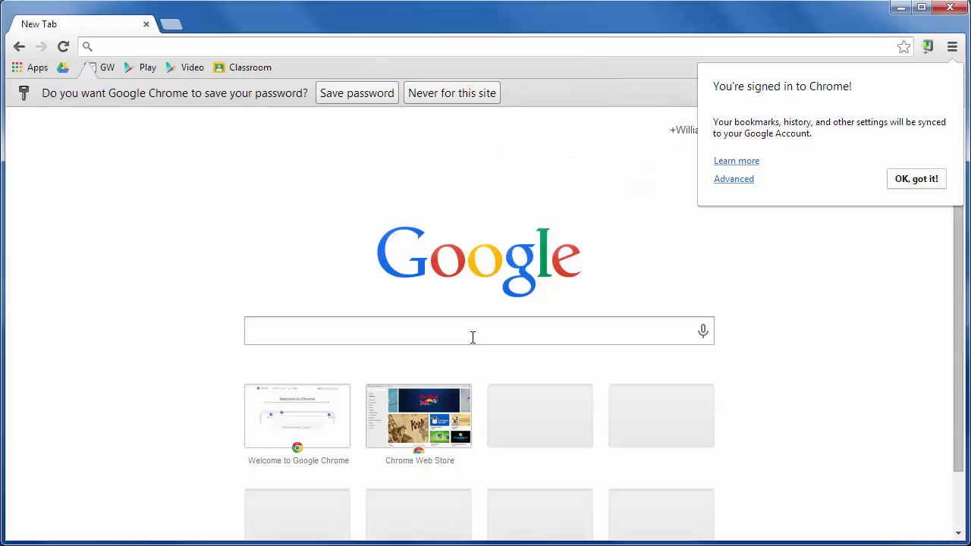
{"action": "mouse_move", "coordinate": [534, 317]}
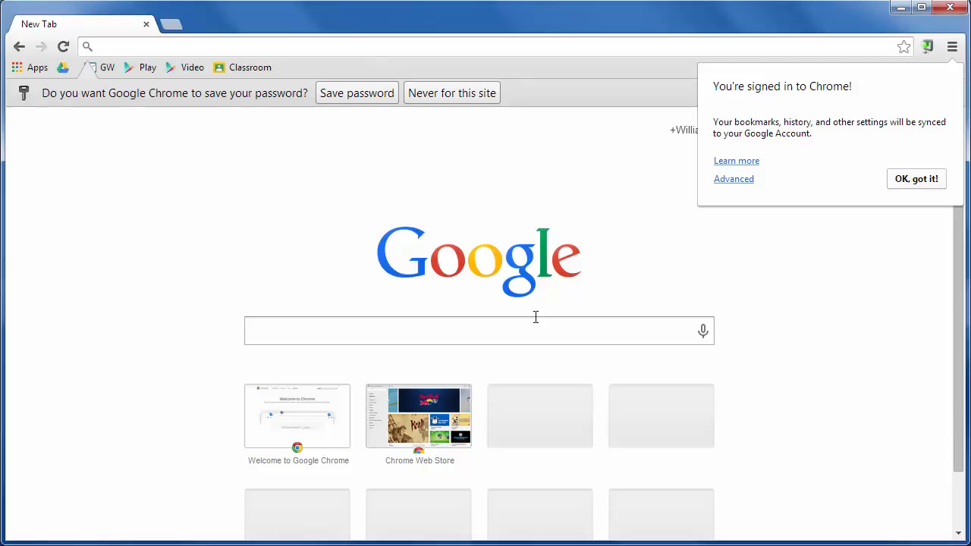
{"action": "mouse_move", "coordinate": [875, 202]}
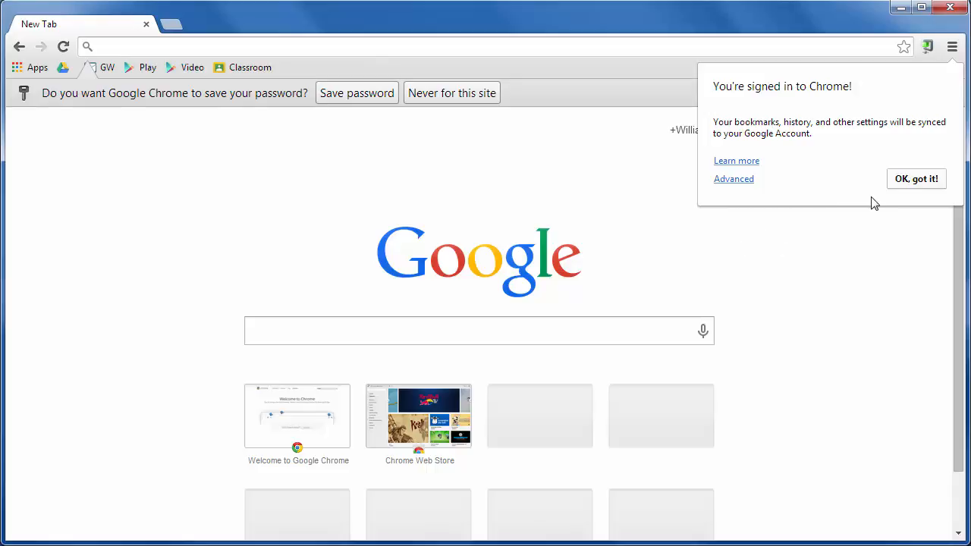
Dismiss the 'You're signed in to Chrome' bubble with 'OK, got it!'
{"action": "left_click", "coordinate": [915, 178]}
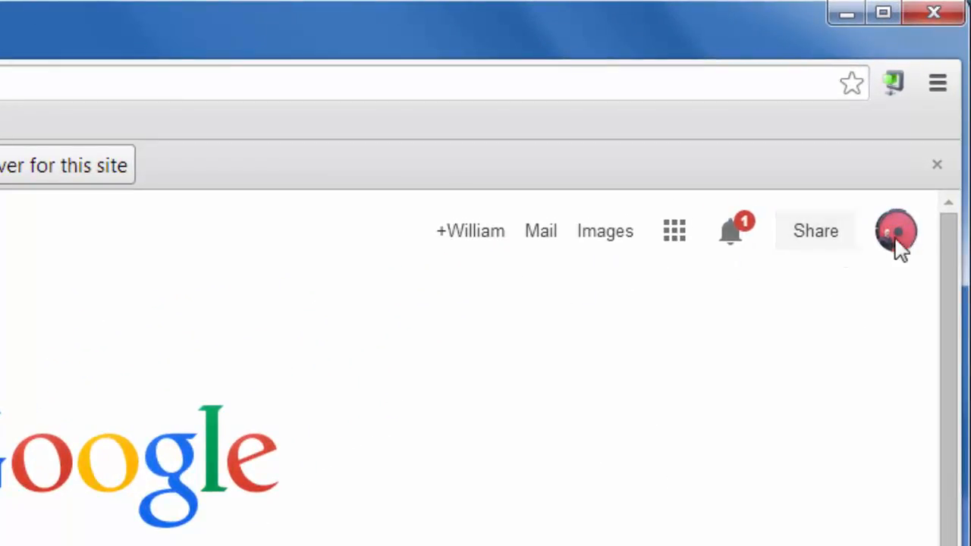
{"action": "mouse_move", "coordinate": [483, 263]}
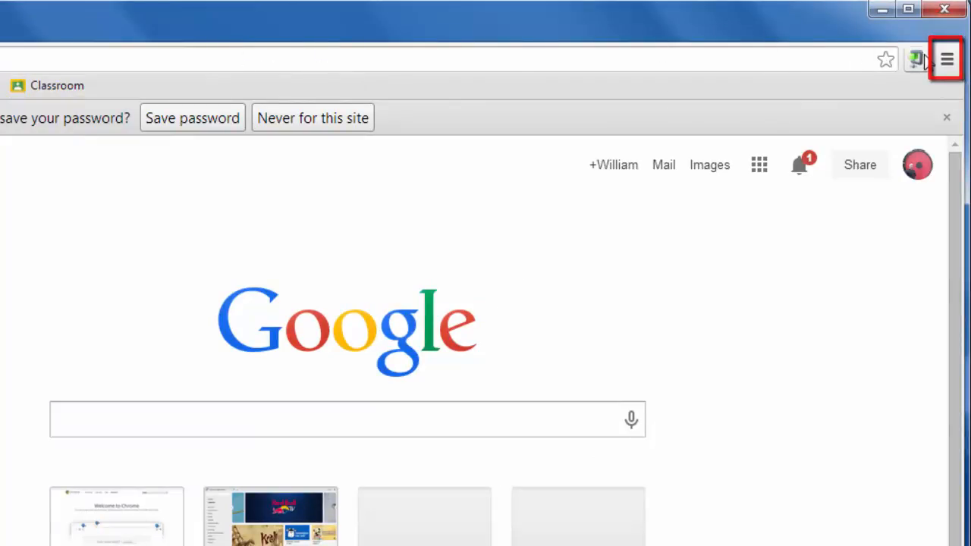
From Chrome Settings, under Users, begin adding a new user
{"action": "left_click", "coordinate": [945, 59]}
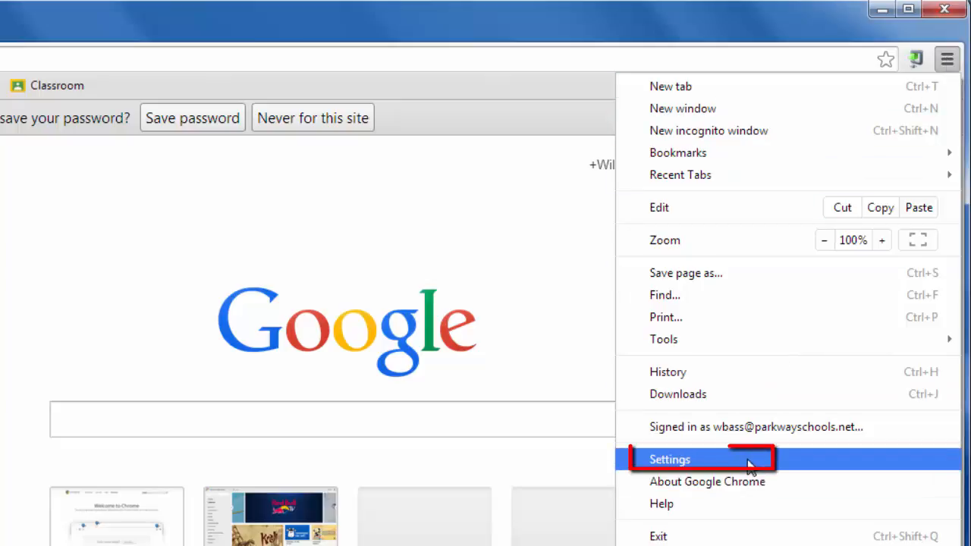
{"action": "left_click", "coordinate": [669, 459]}
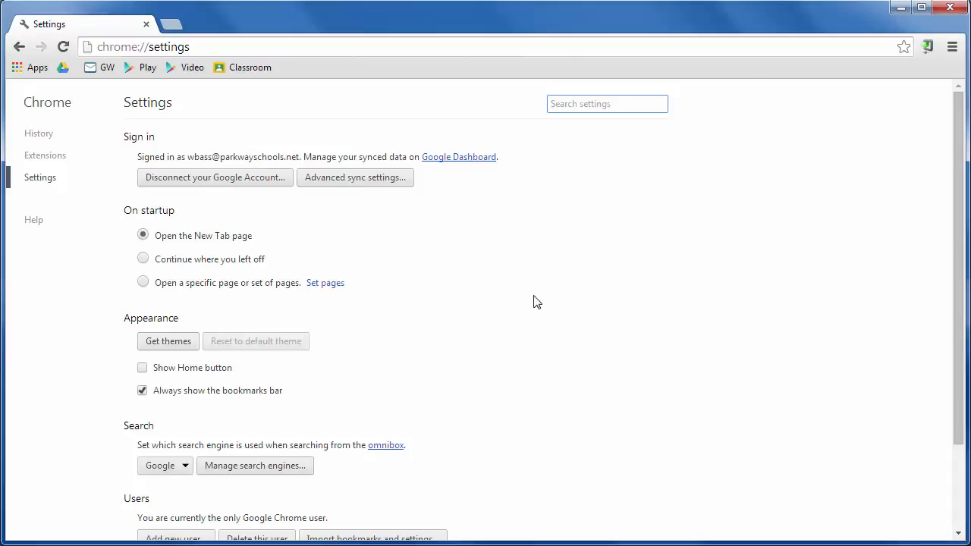
{"action": "scroll", "scroll_direction": "down", "scroll_amount": 3}
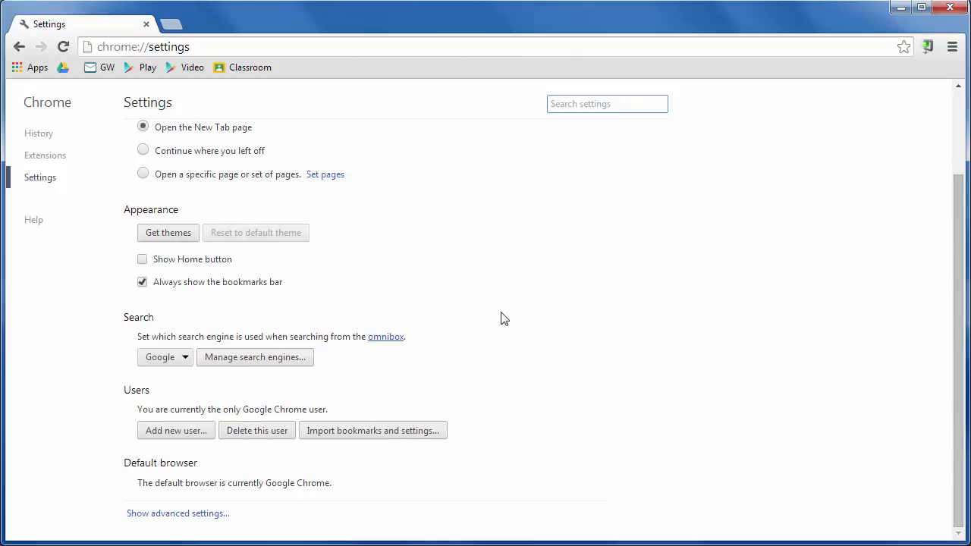
{"action": "mouse_move", "coordinate": [117, 398]}
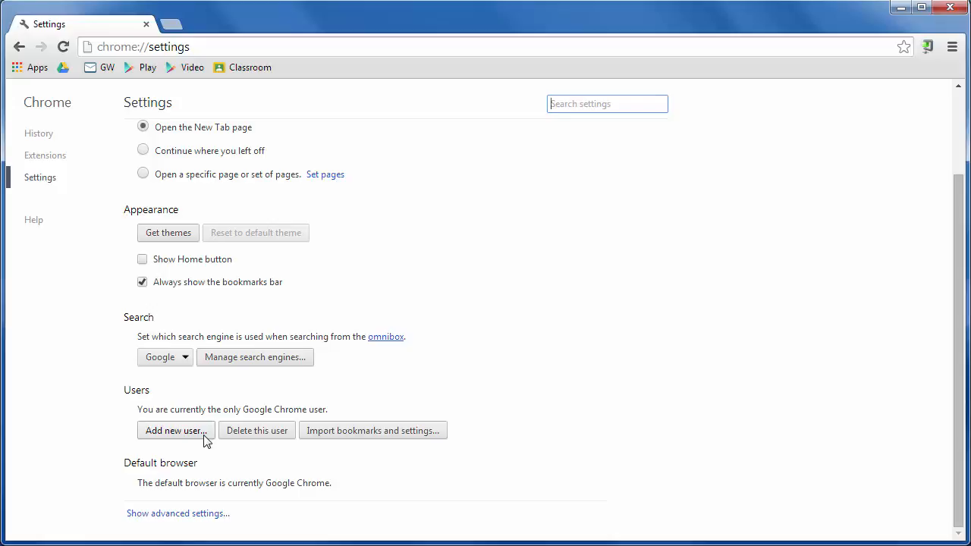
{"action": "left_click", "coordinate": [175, 430]}
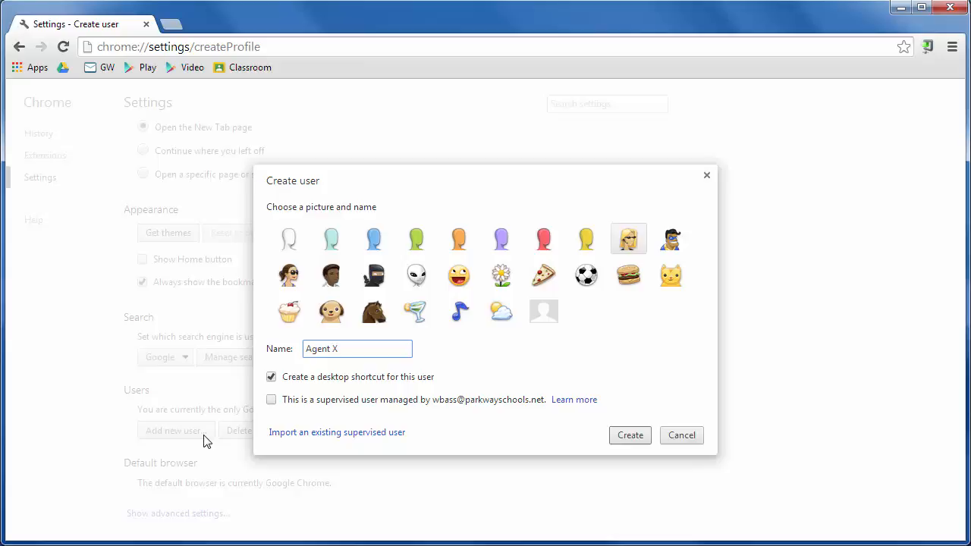
{"action": "mouse_move", "coordinate": [210, 446]}
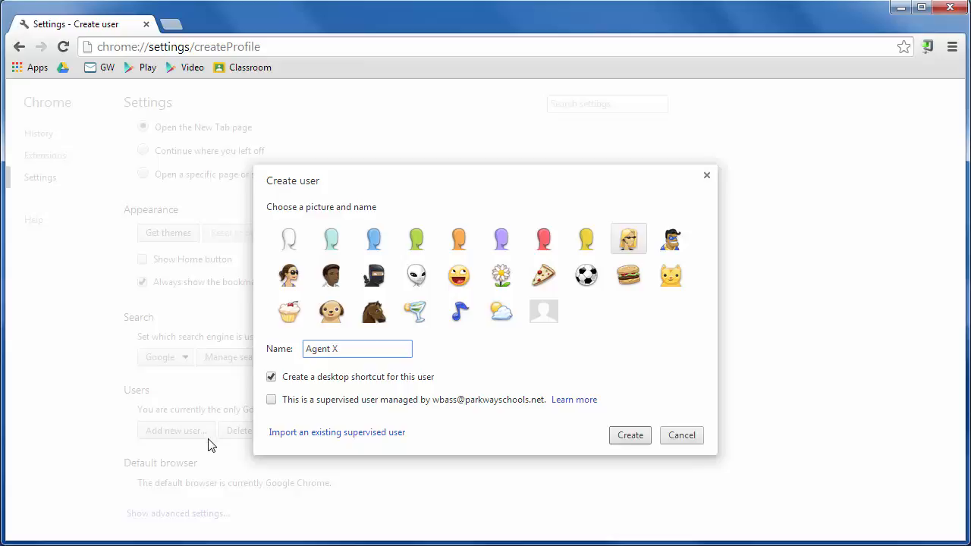
Create user 'Gmail' with the ninja avatar and no desktop shortcut
{"action": "left_click", "coordinate": [373, 274]}
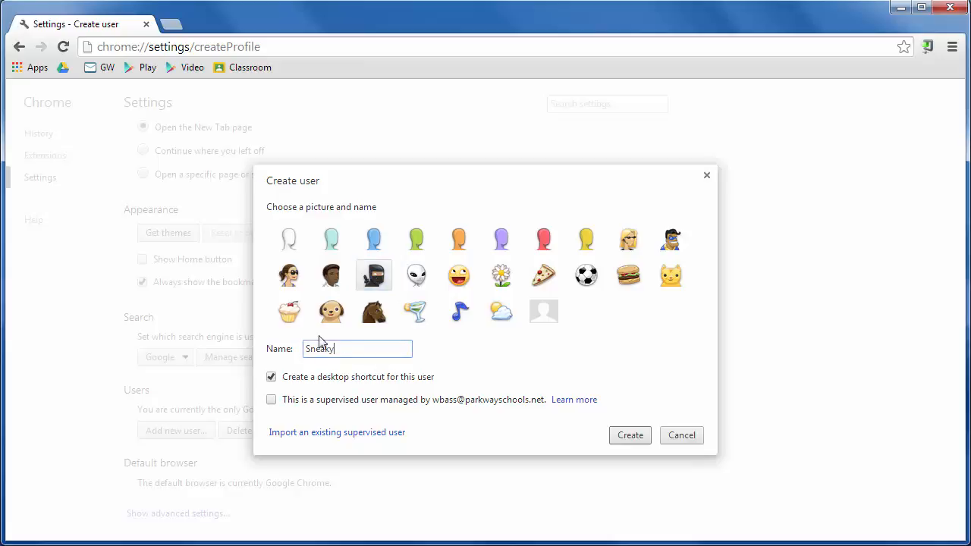
{"action": "type", "text": "G"}
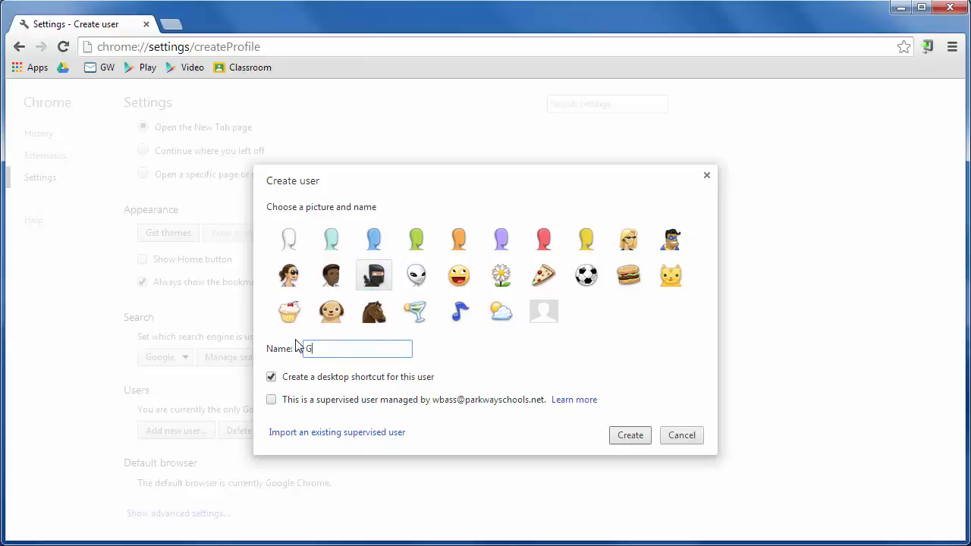
{"action": "type", "text": "mail"}
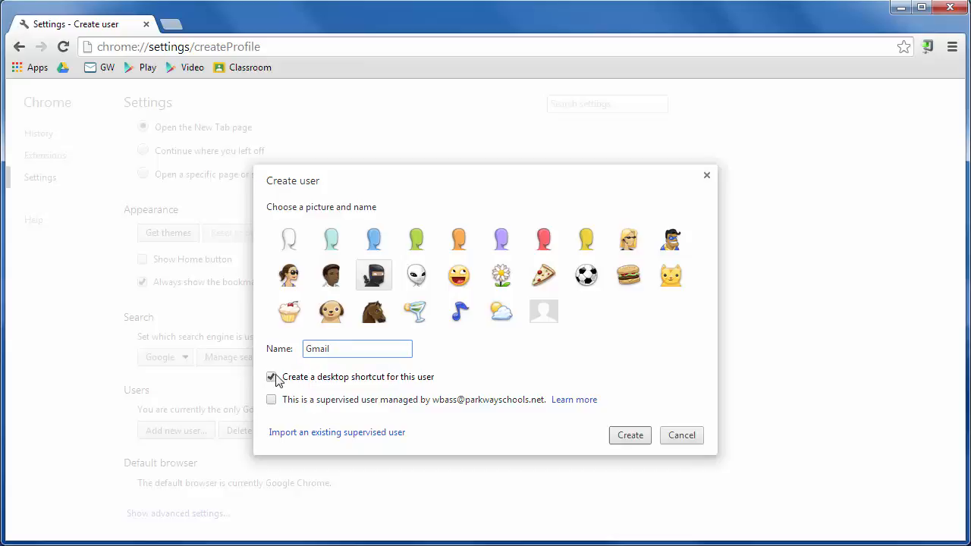
{"action": "left_click", "coordinate": [271, 376]}
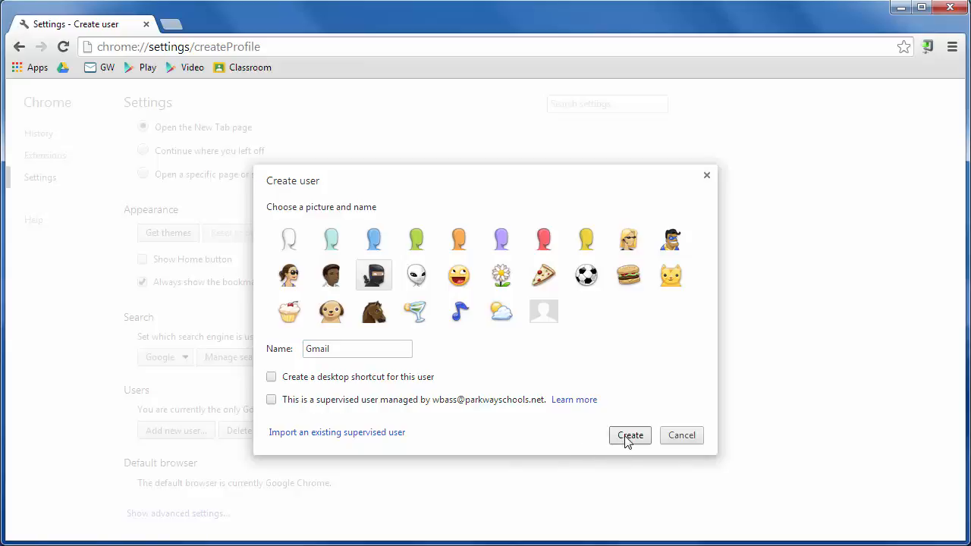
{"action": "left_click", "coordinate": [629, 435]}
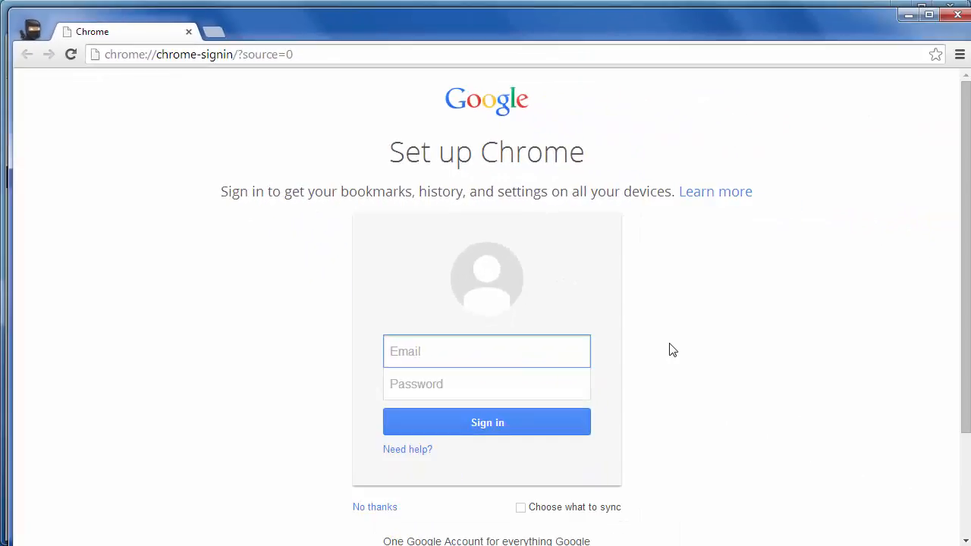
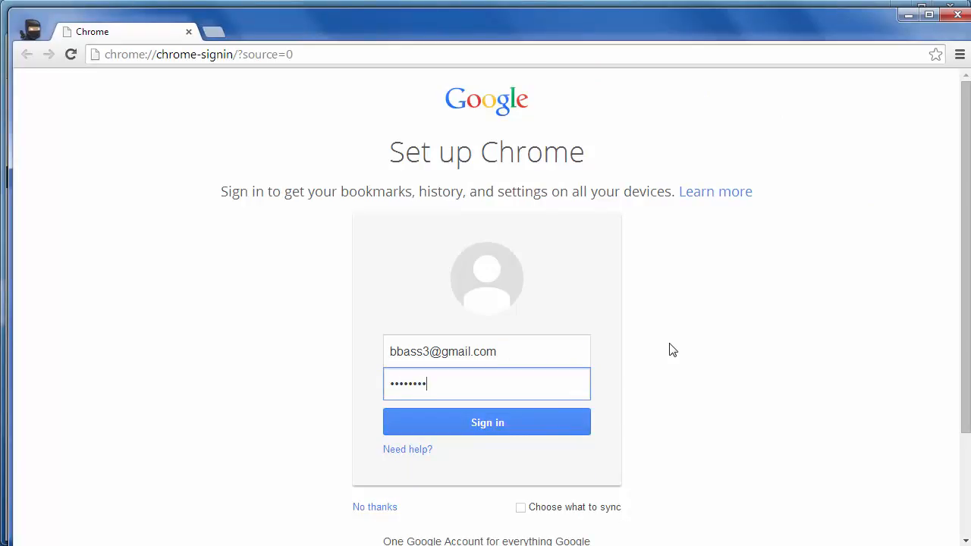
{"action": "left_click", "coordinate": [487, 422]}
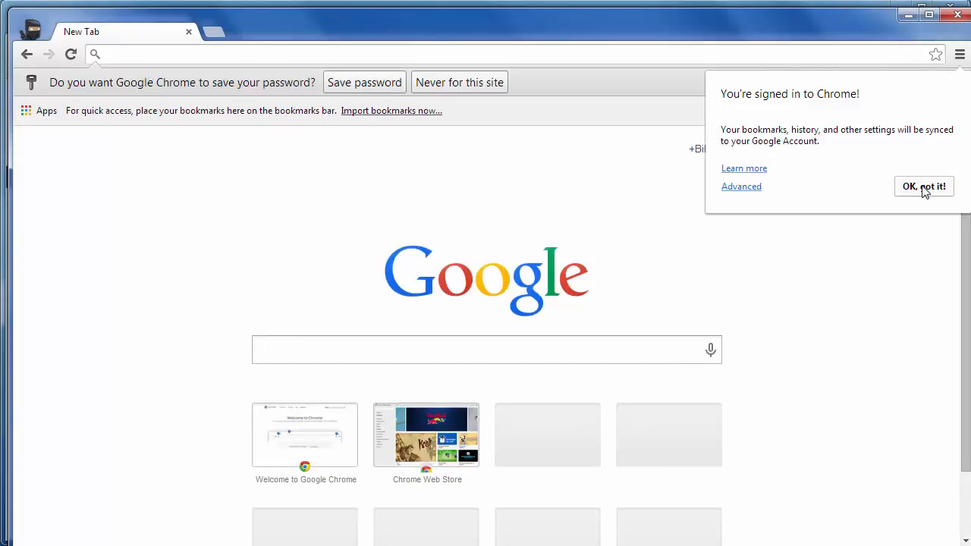
{"action": "left_click", "coordinate": [924, 186]}
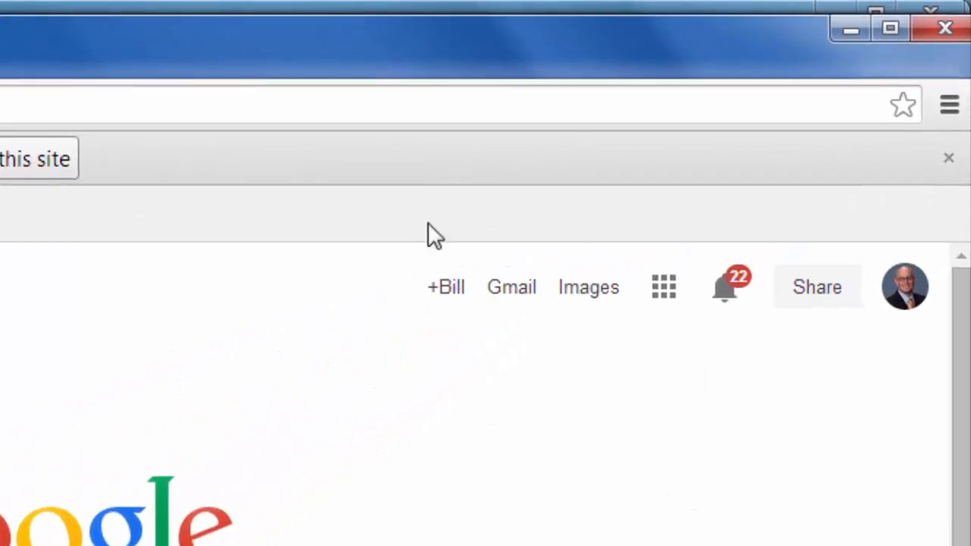
{"action": "mouse_move", "coordinate": [830, 337]}
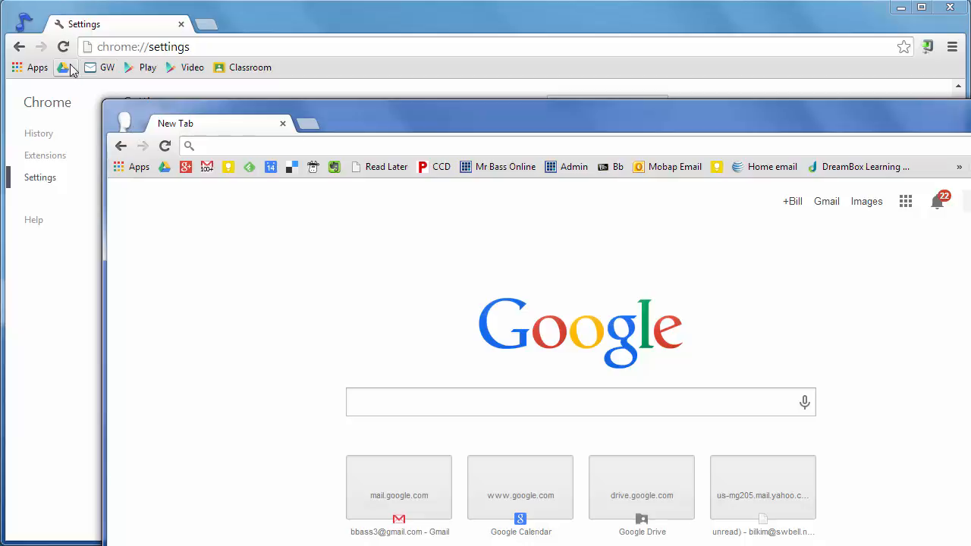
{"action": "mouse_move", "coordinate": [129, 167]}
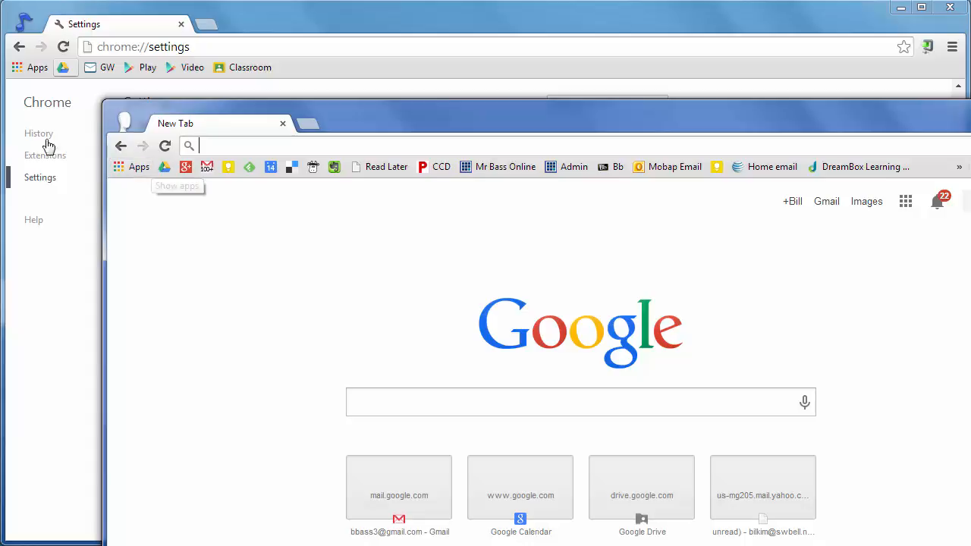
Open the avatar's profile list showing Default Profile and Parkwayschools
{"action": "left_click", "coordinate": [127, 123]}
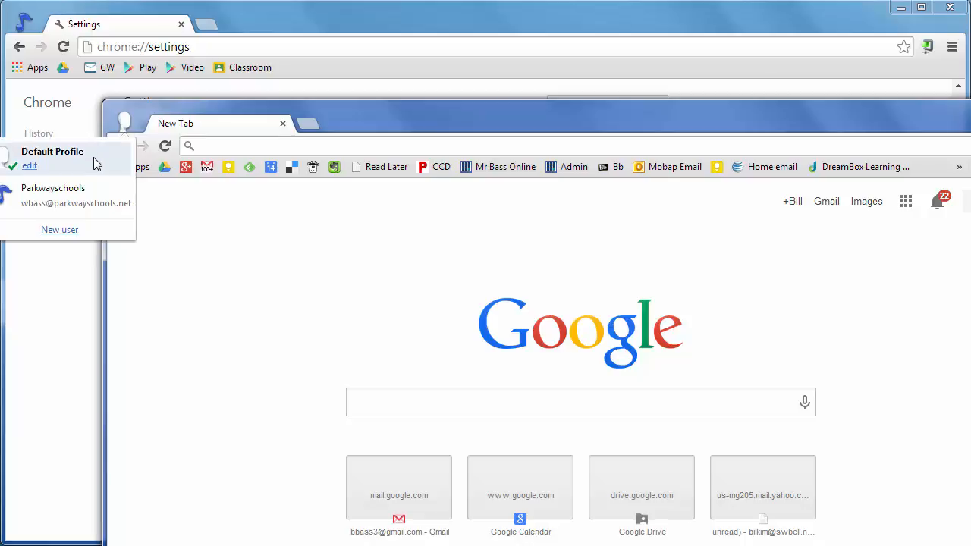
{"action": "mouse_move", "coordinate": [53, 167]}
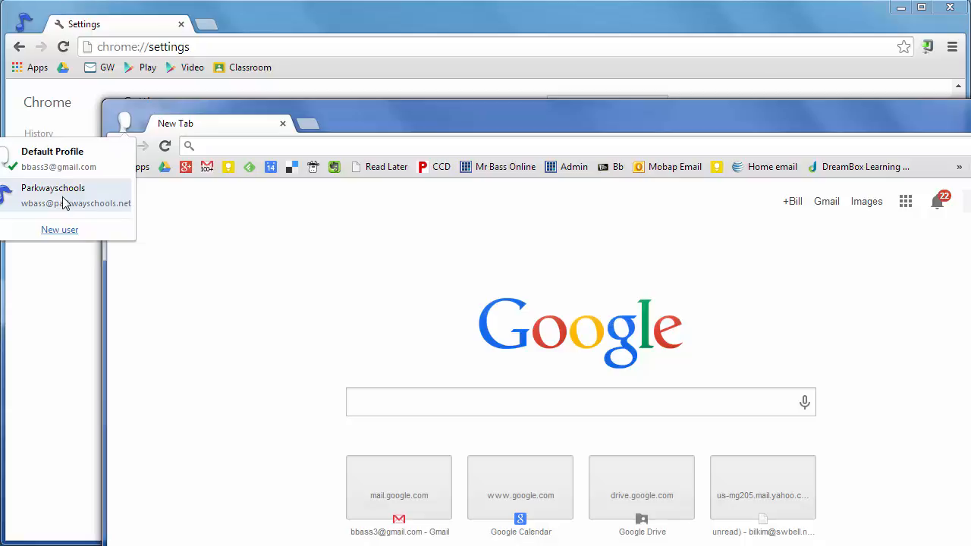
{"action": "mouse_move", "coordinate": [38, 159]}
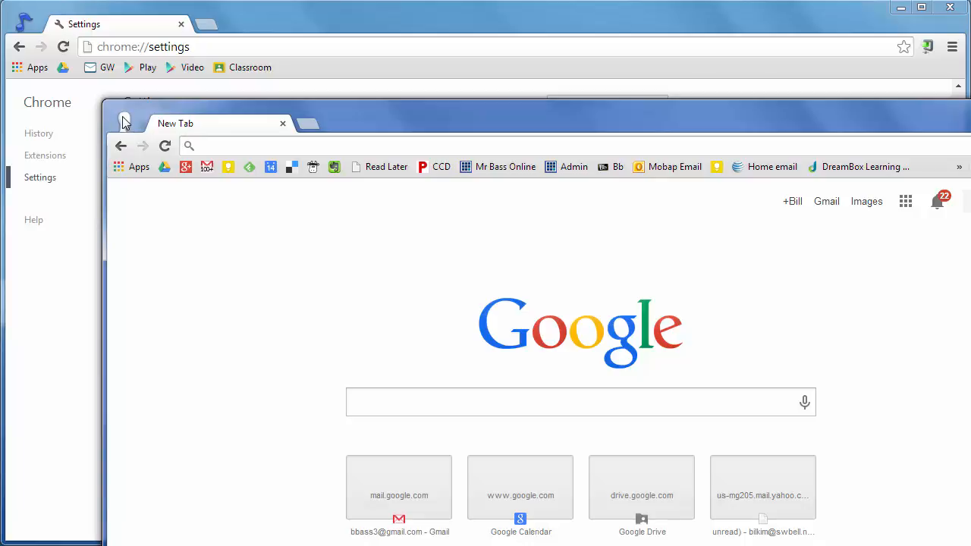
{"action": "mouse_move", "coordinate": [147, 133]}
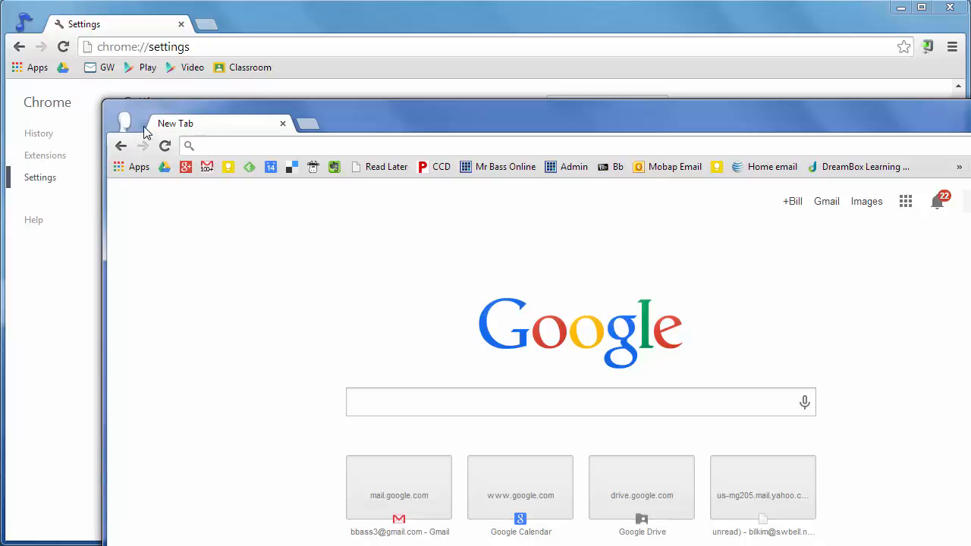